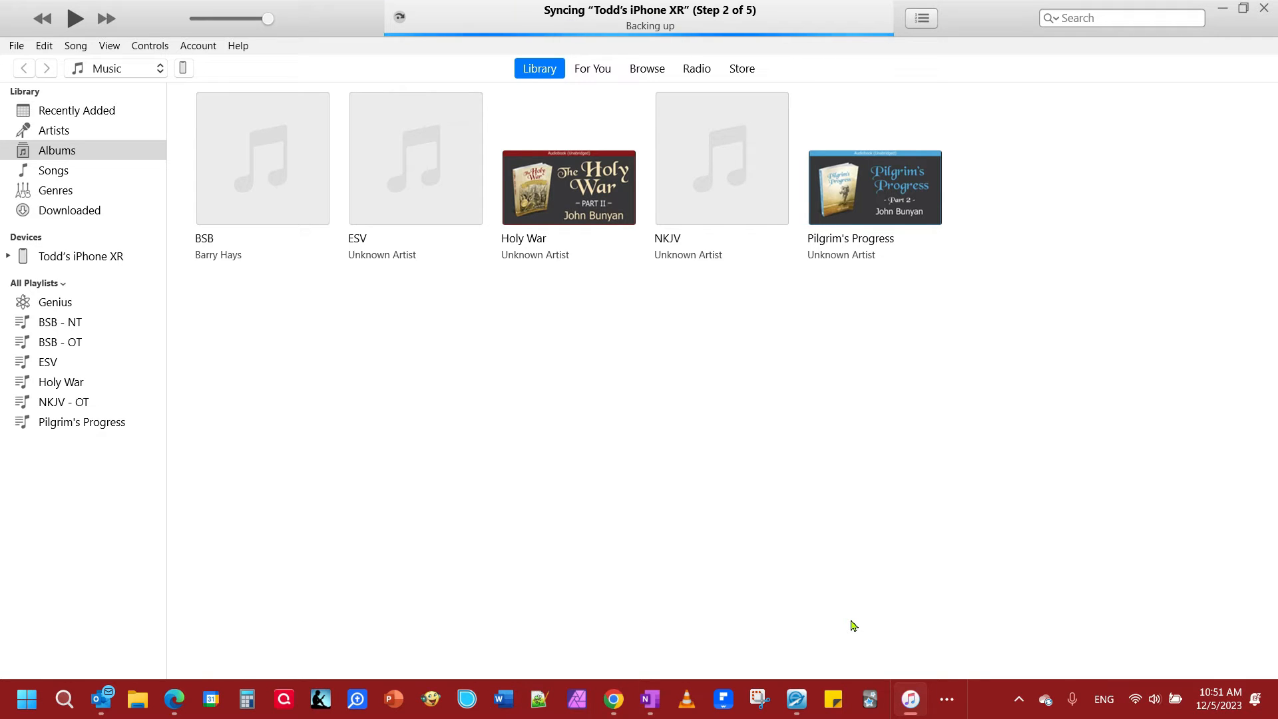
pyautogui.moveTo(490, 323)
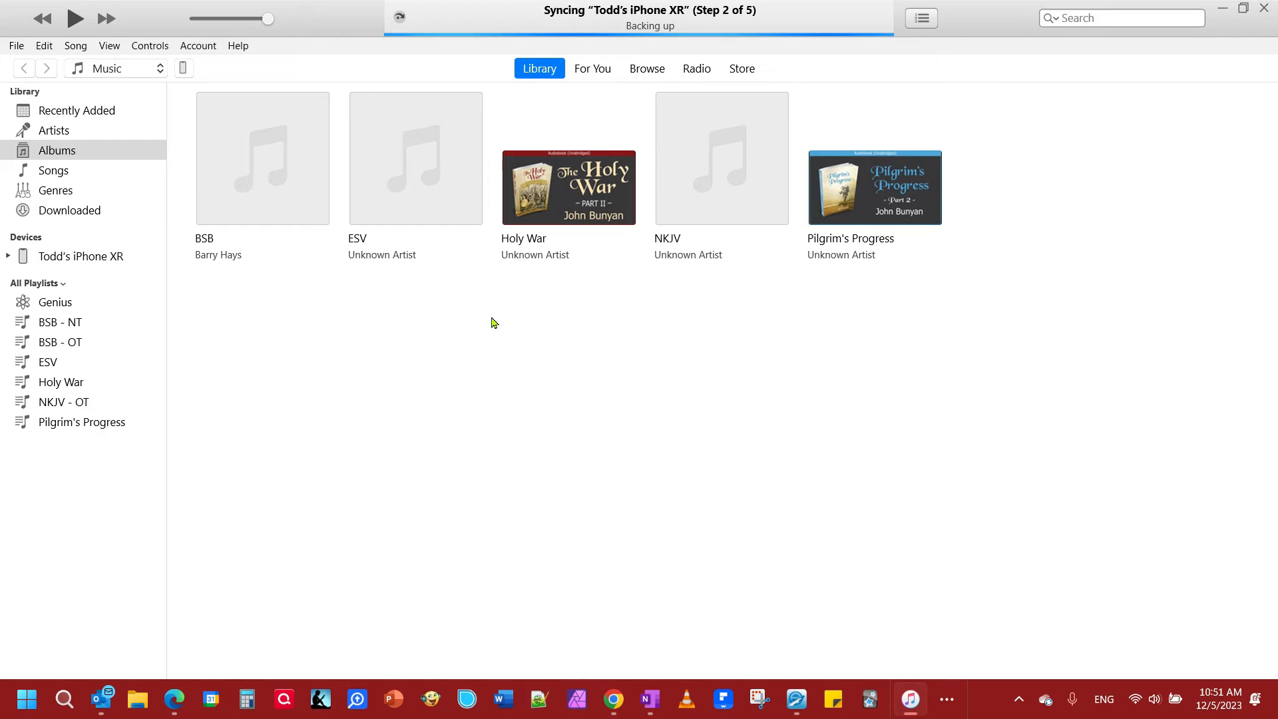
pyautogui.moveTo(171, 70)
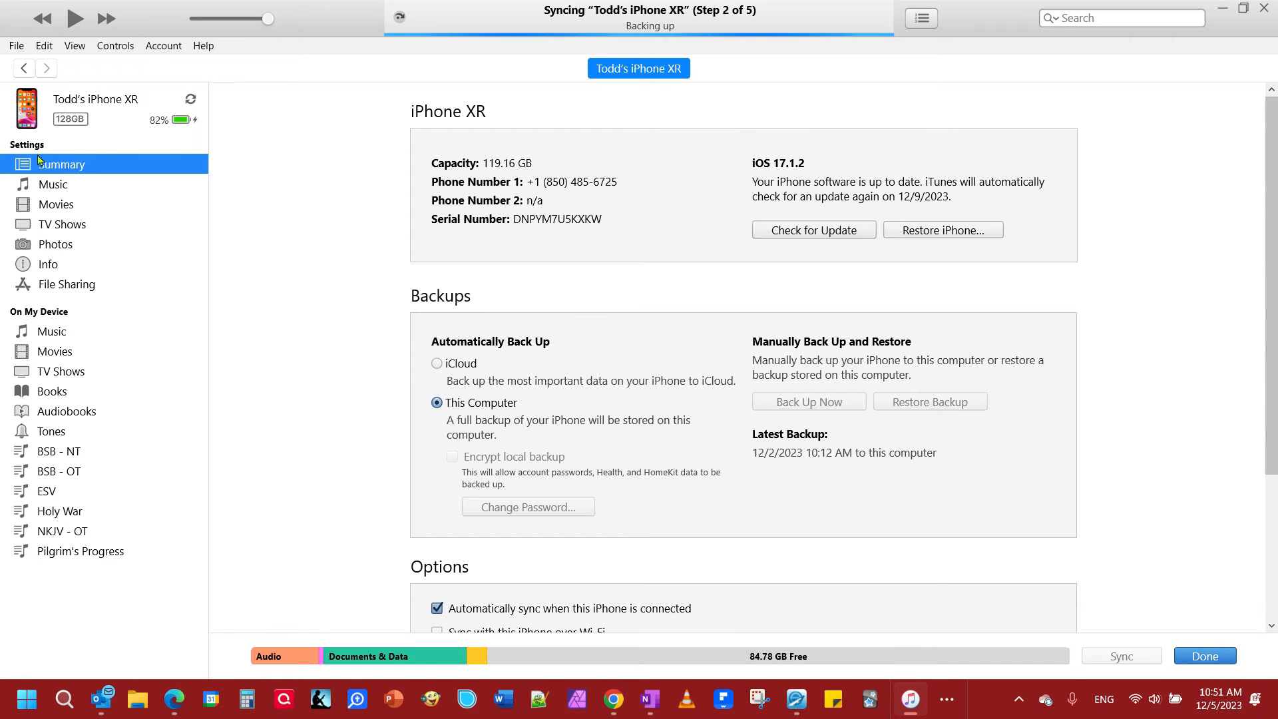
pyautogui.moveTo(61, 290)
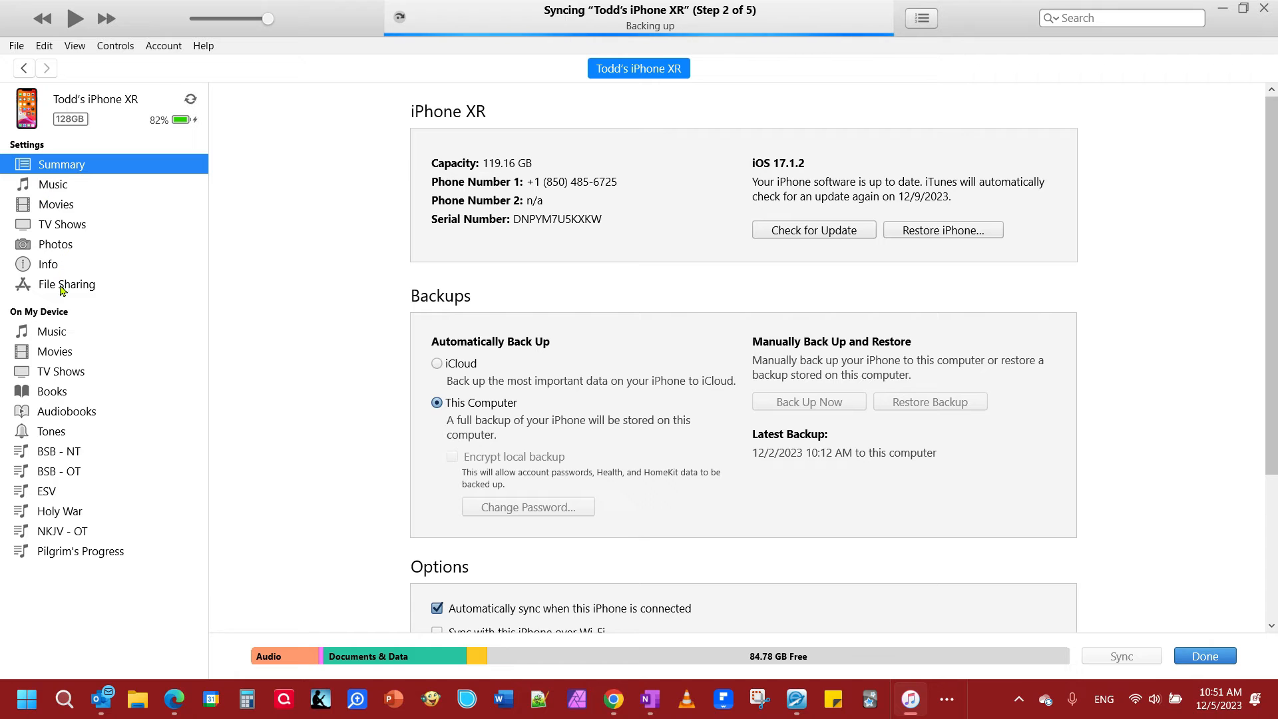
# Step: Show MoviePro's shared documents from the iPhone's File Sharing page
pyautogui.click(66, 284)
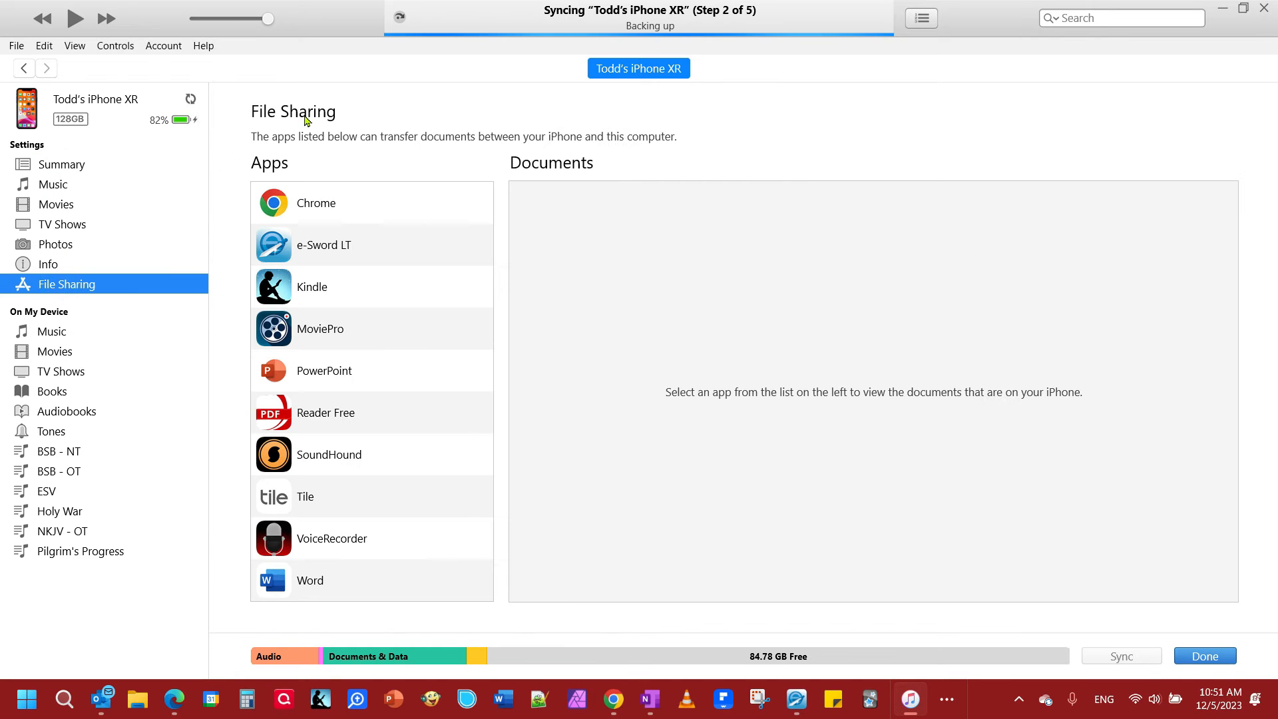
pyautogui.moveTo(313, 570)
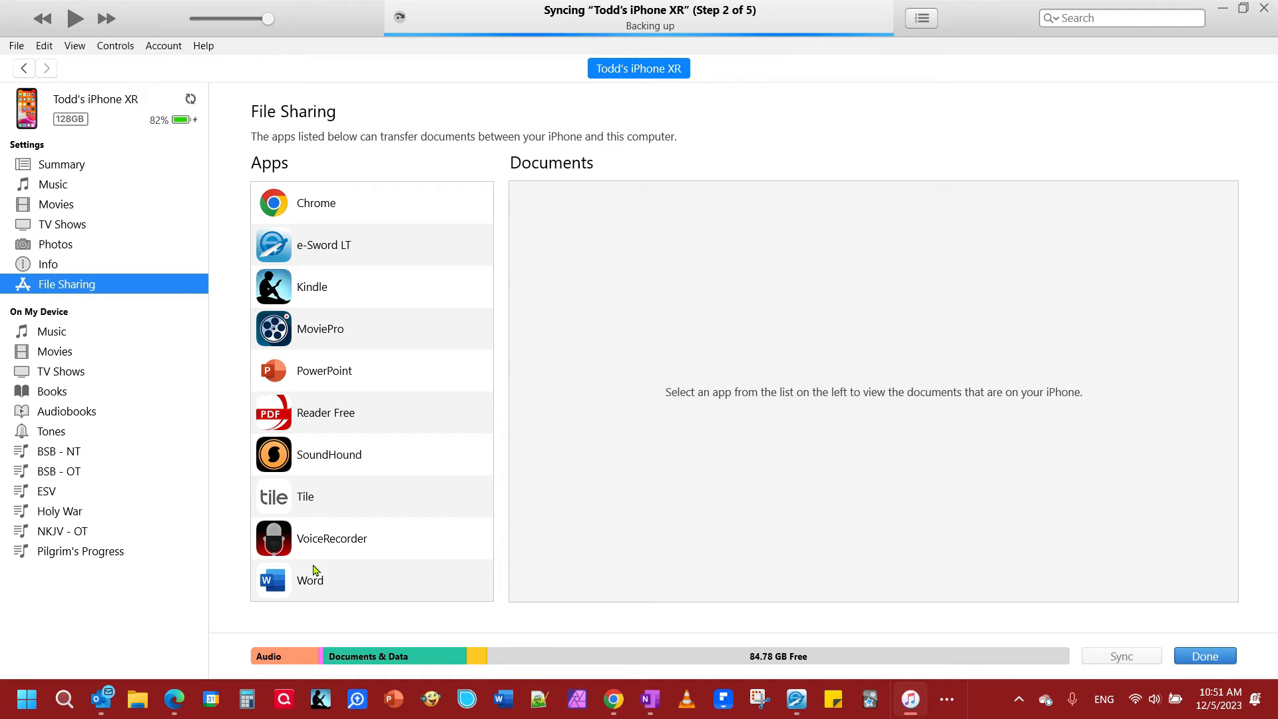
pyautogui.click(320, 328)
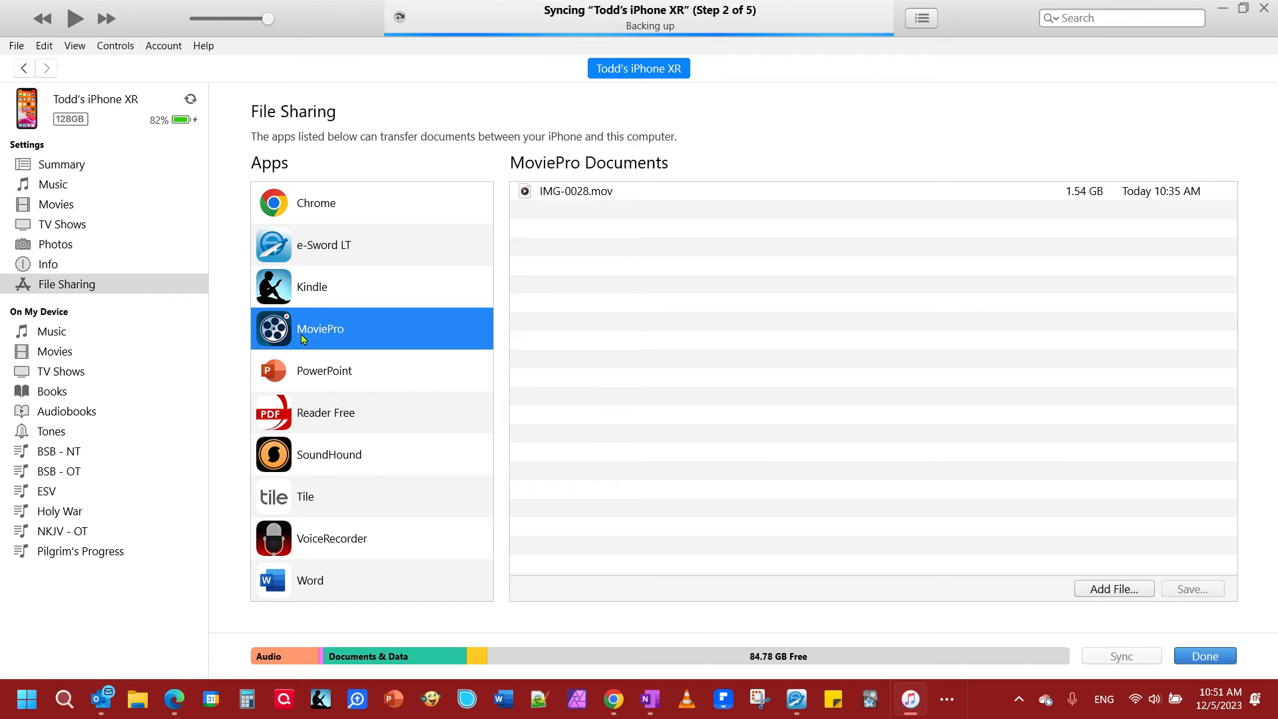
pyautogui.moveTo(540, 189)
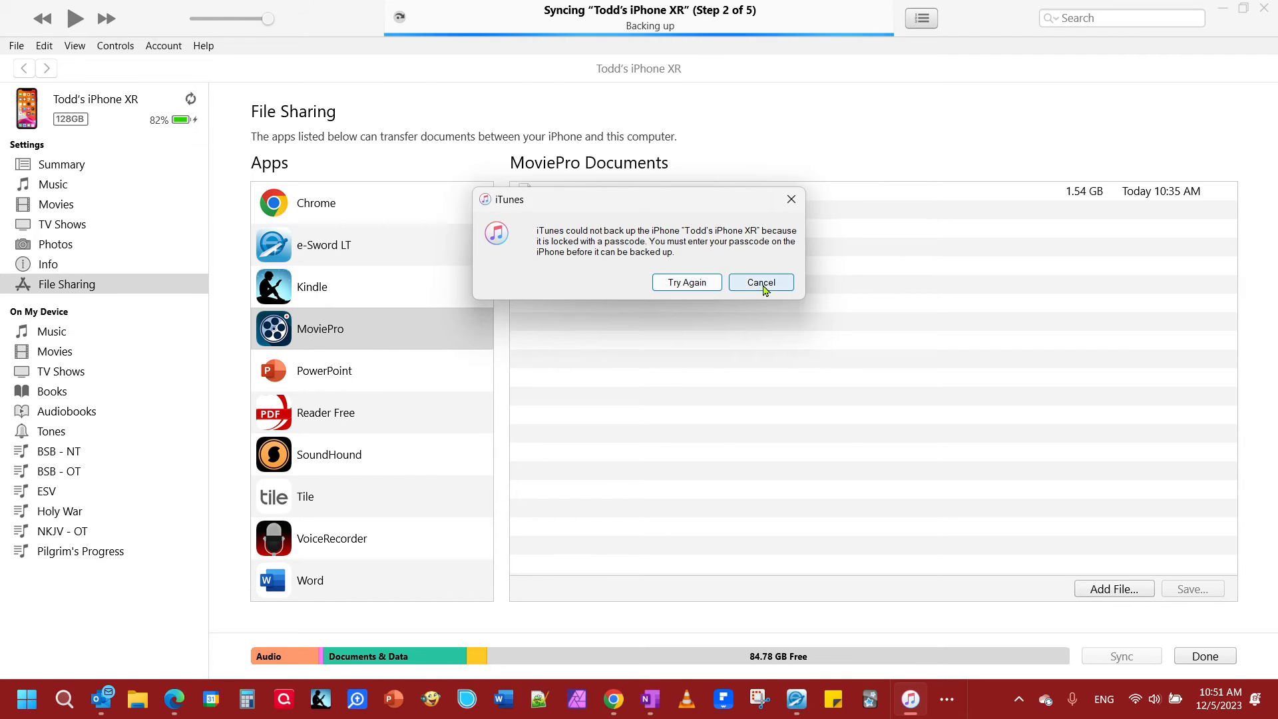
# Step: Cancel the locked-phone backup error and choose IMG-0028.mov in MoviePro's documents
pyautogui.click(759, 283)
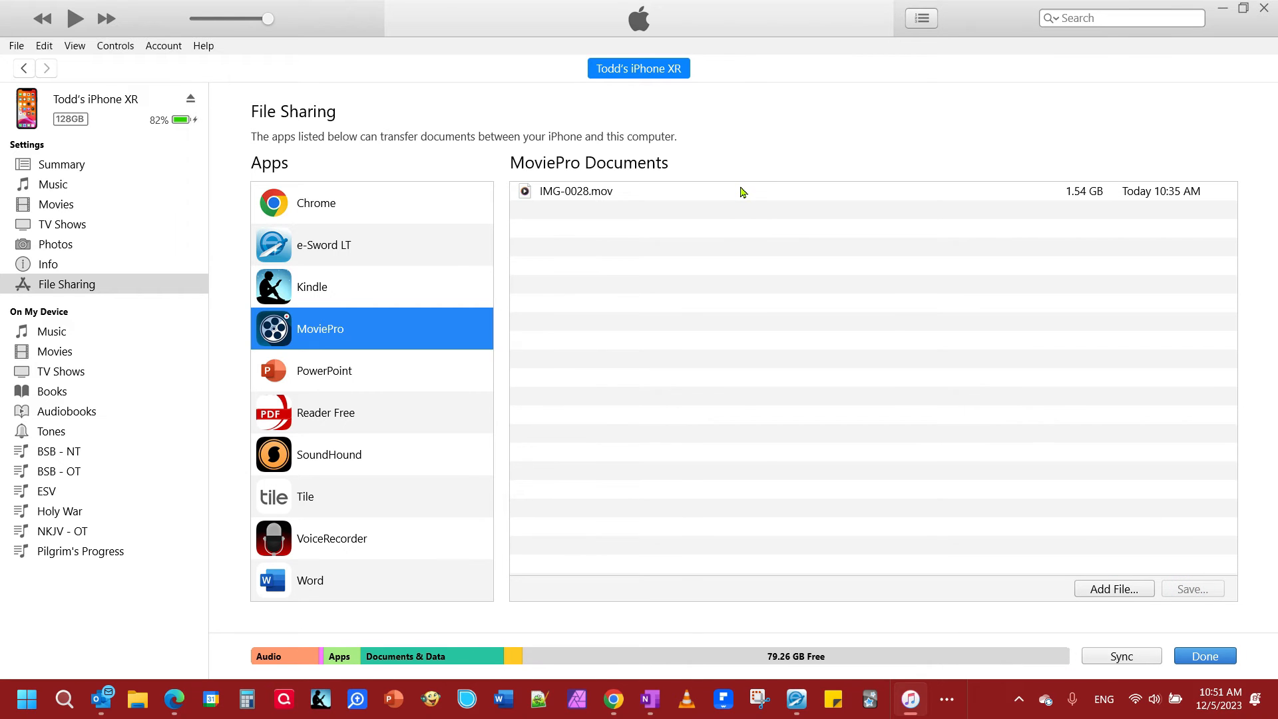
pyautogui.click(734, 191)
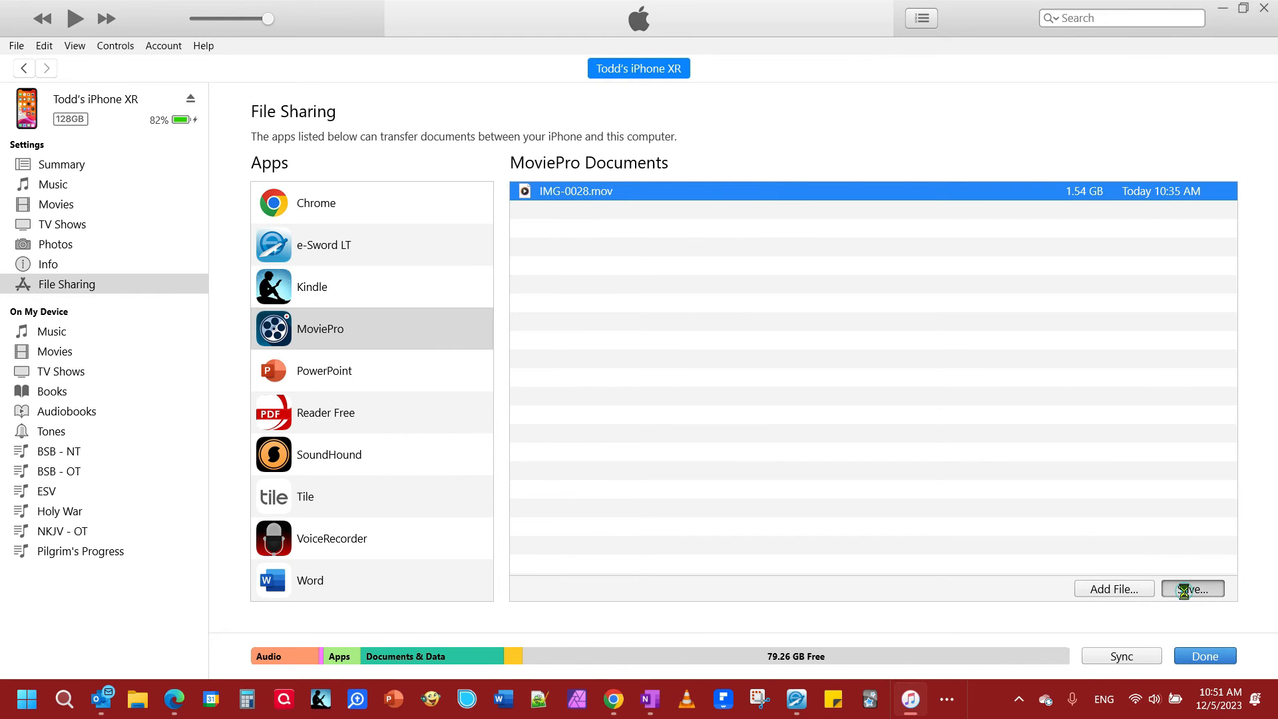
# Step: Save IMG-0028.mov to the Desktop's Weight Loss folder as the destination
pyautogui.click(1191, 589)
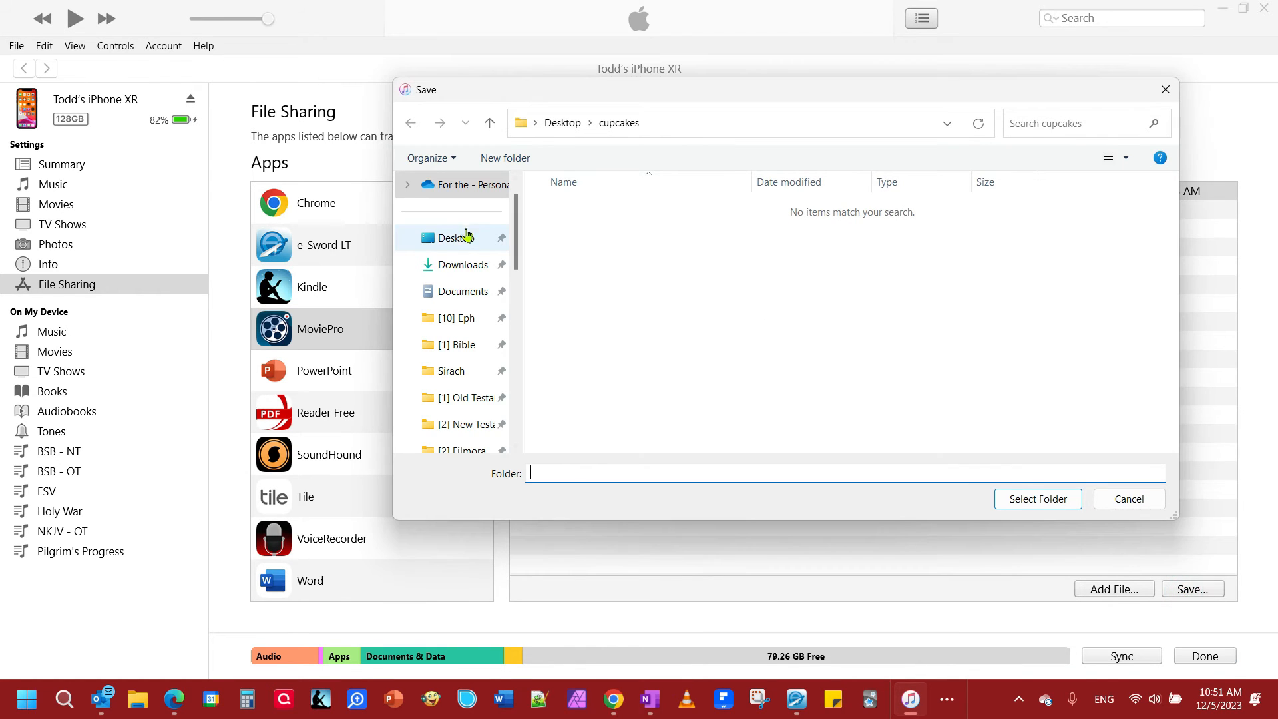
pyautogui.click(455, 237)
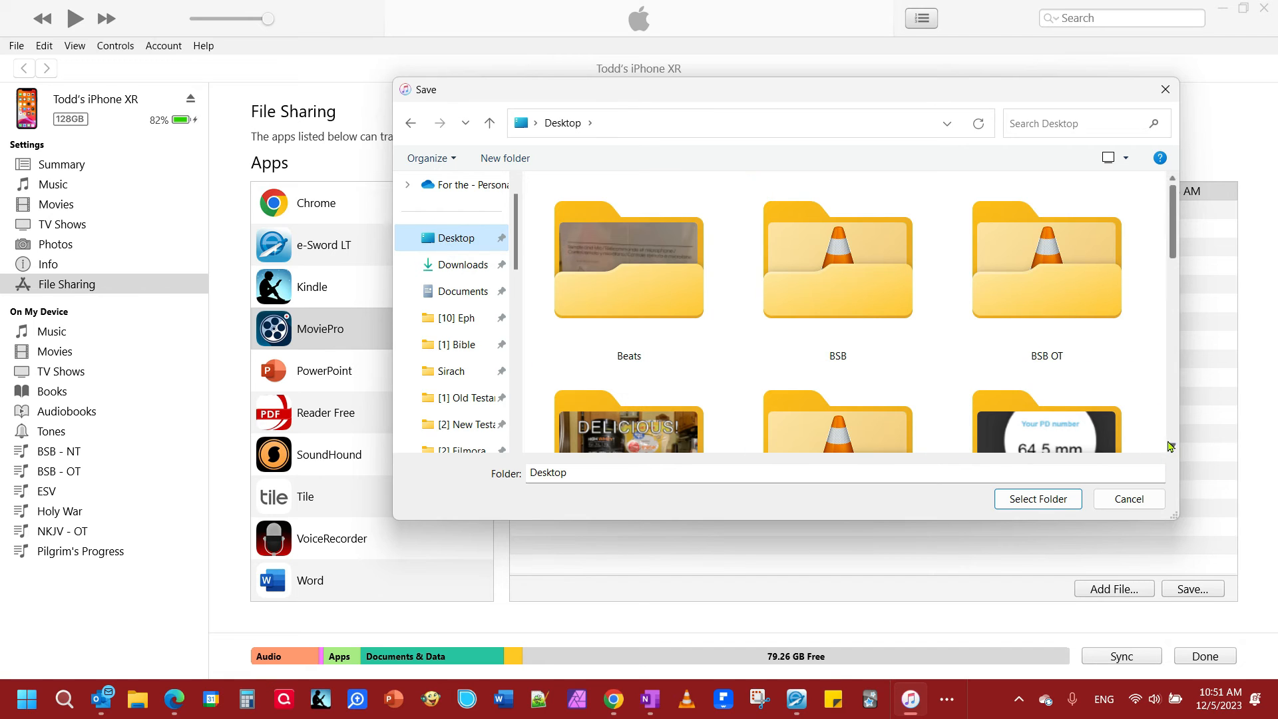
pyautogui.scroll(-3)
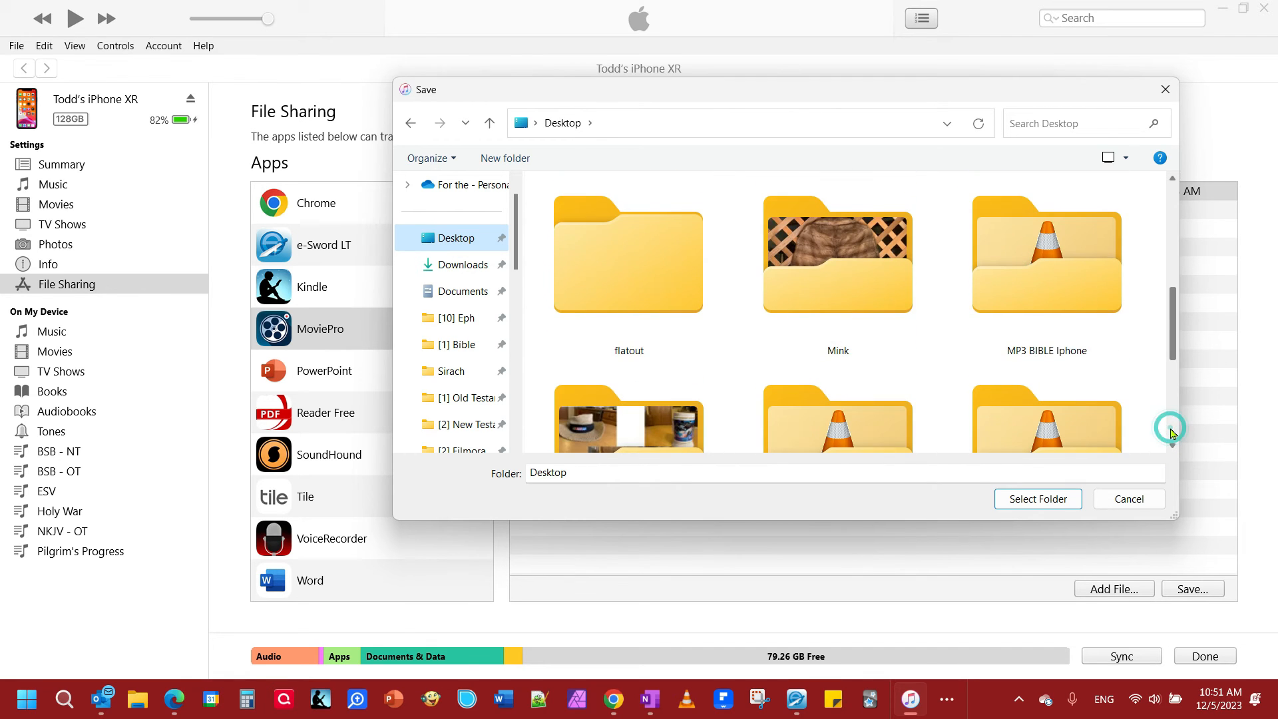
pyautogui.scroll(-3)
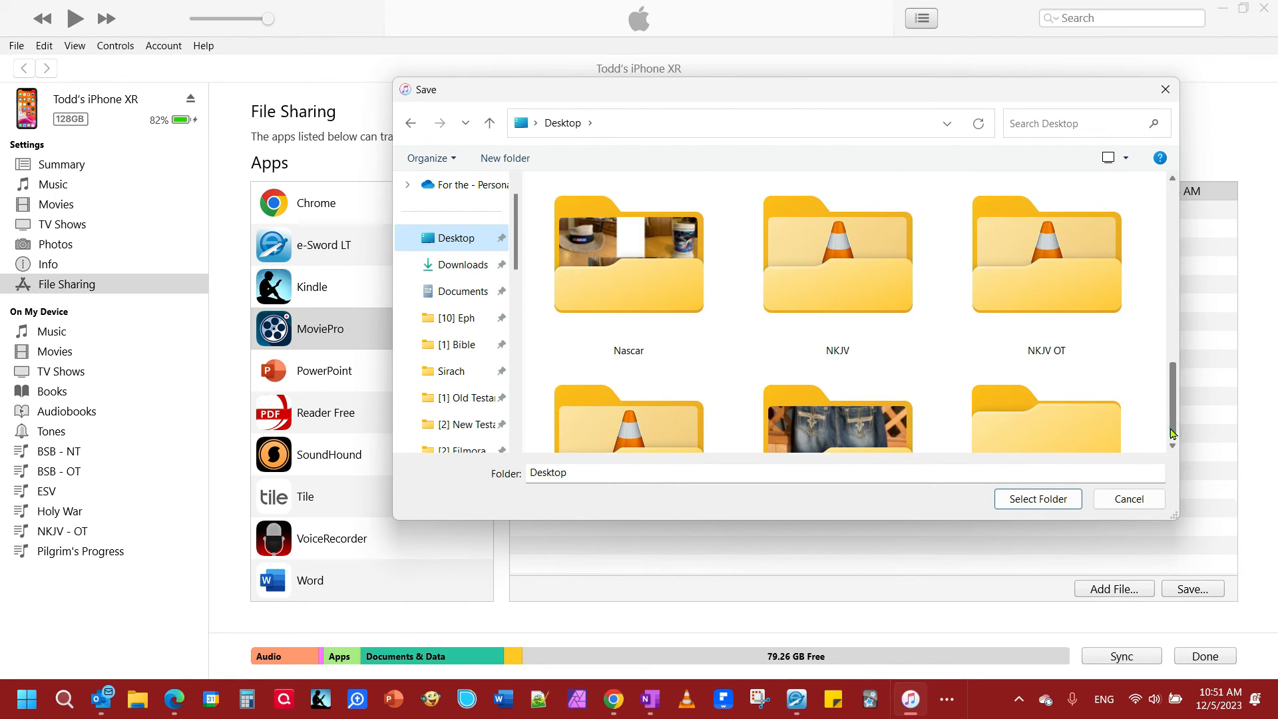
pyautogui.doubleClick(1046, 424)
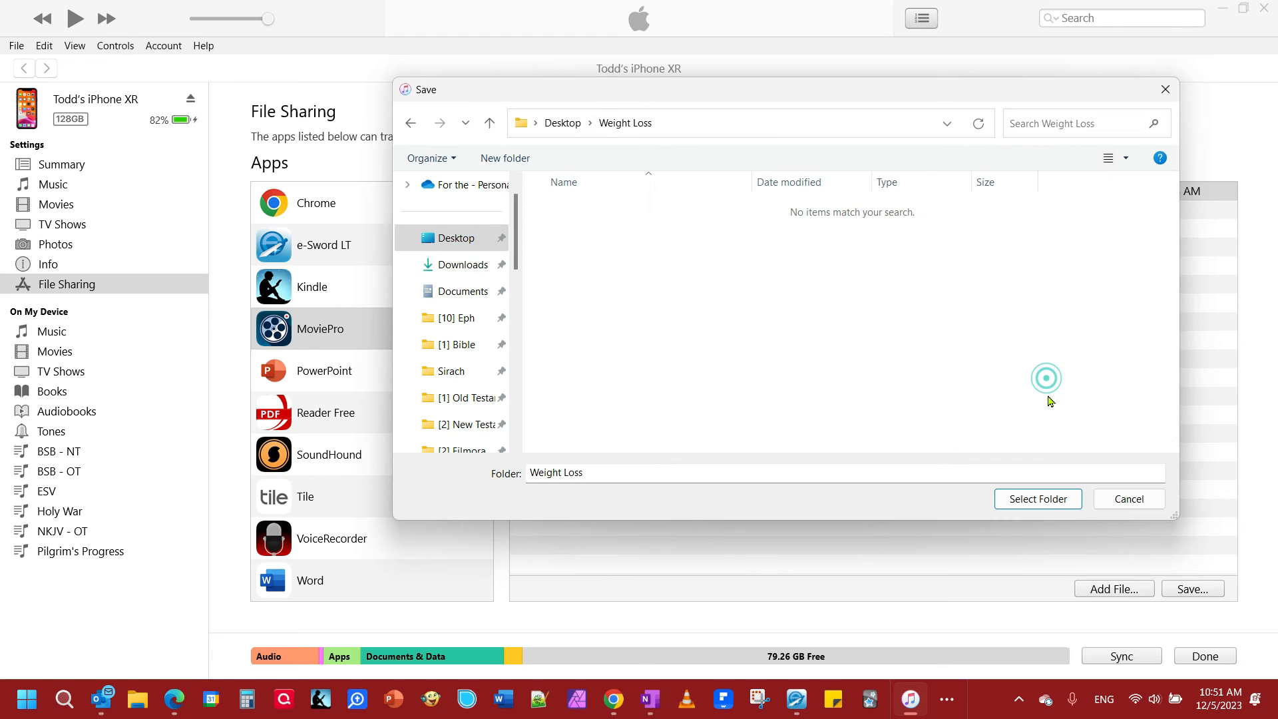
pyautogui.click(1037, 498)
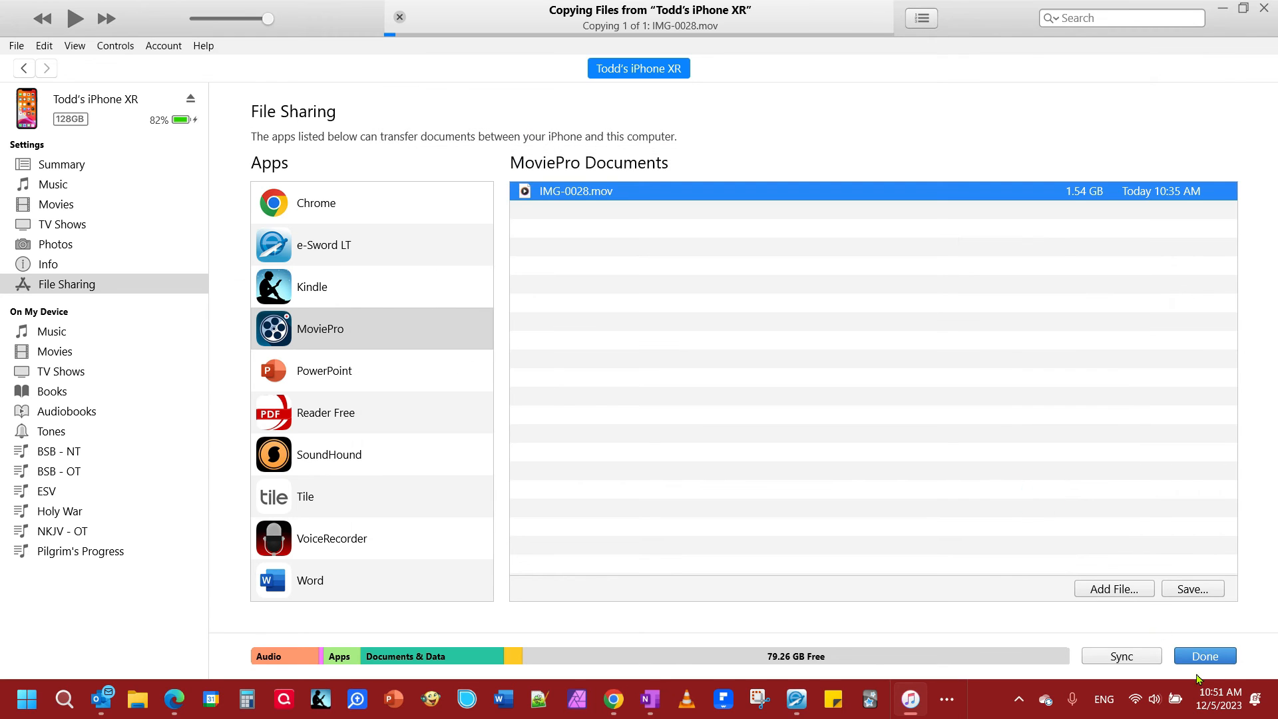
# Step: Finish with the iPhone page and return to the music library while copying continues
pyautogui.click(1204, 654)
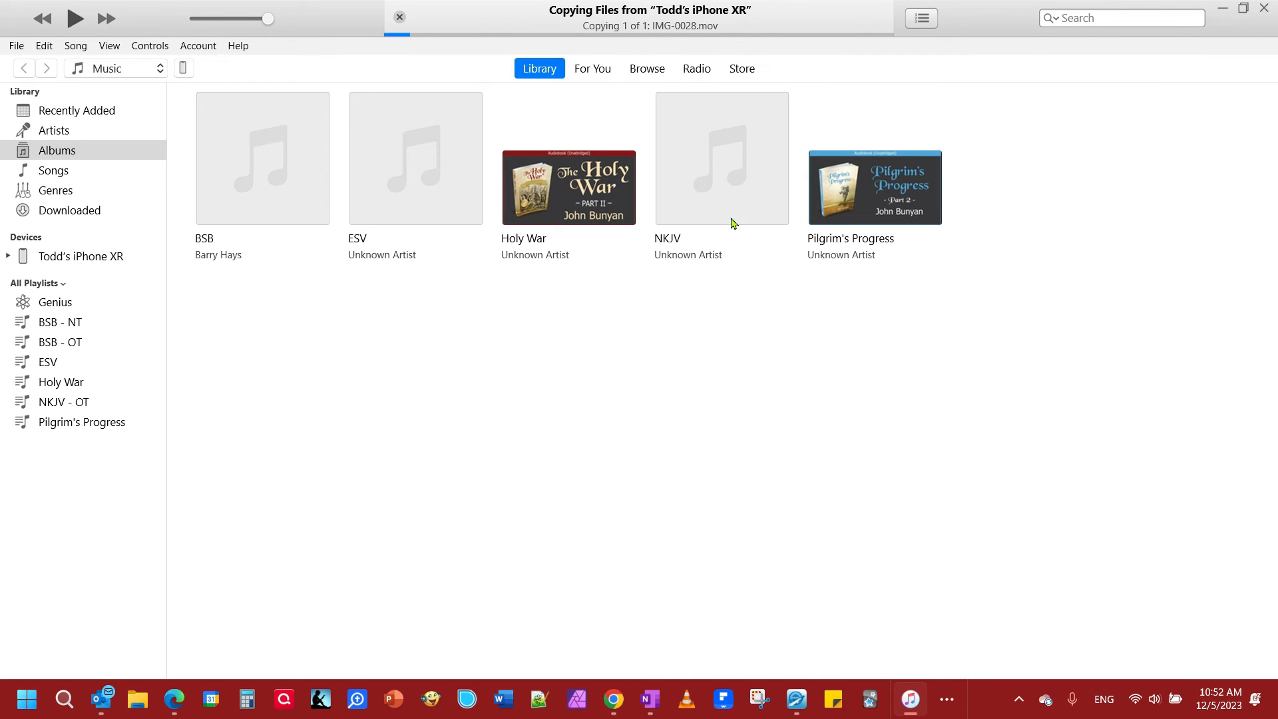
pyautogui.moveTo(743, 26)
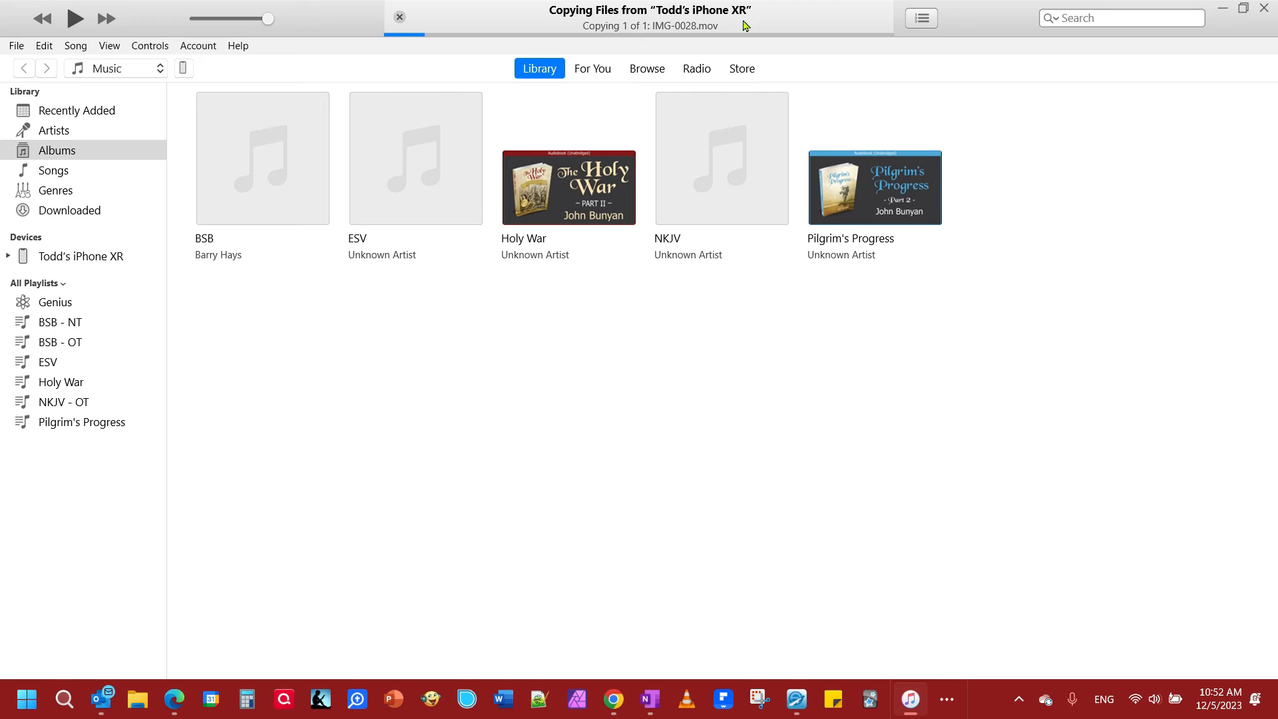
pyautogui.moveTo(707, 33)
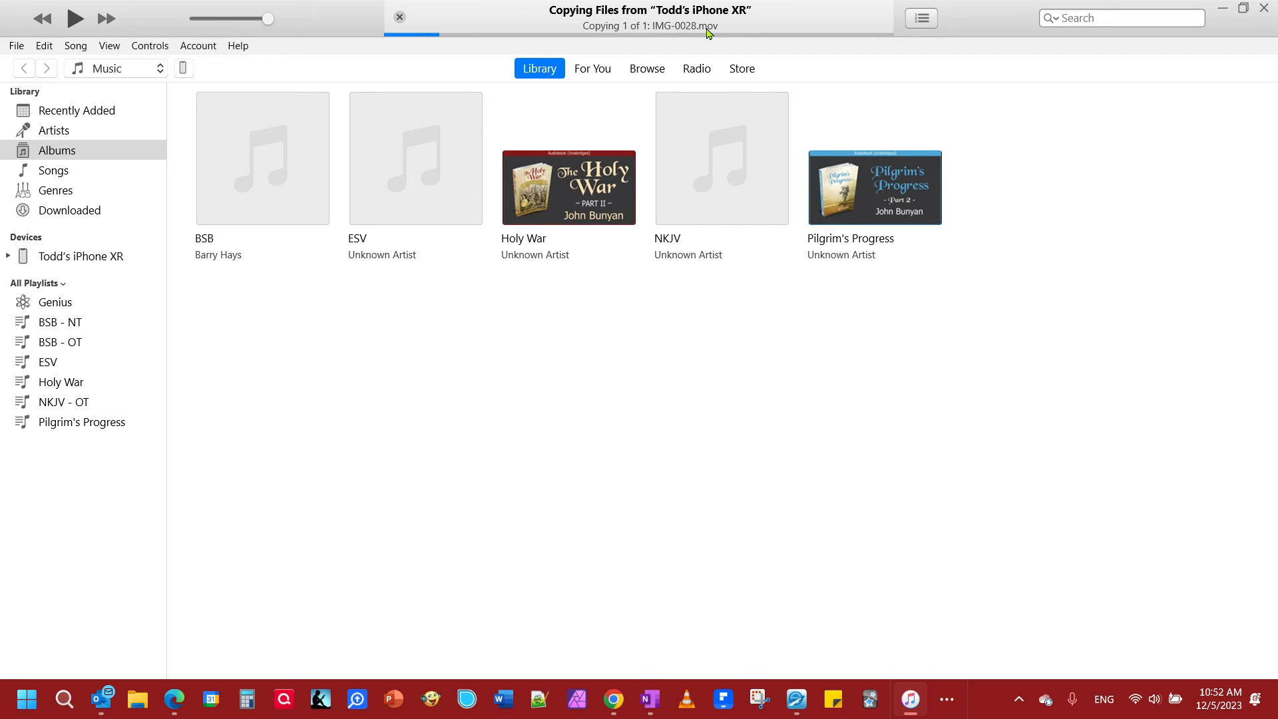
pyautogui.moveTo(716, 31)
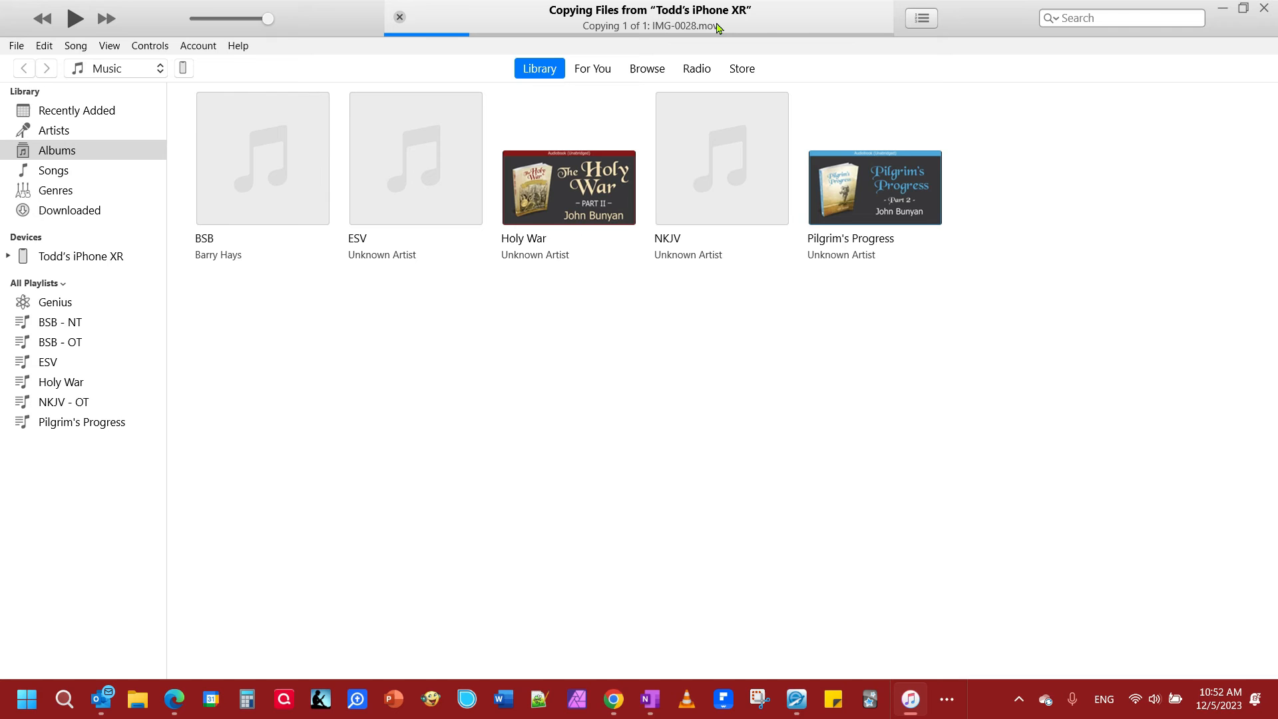
pyautogui.moveTo(1039, 443)
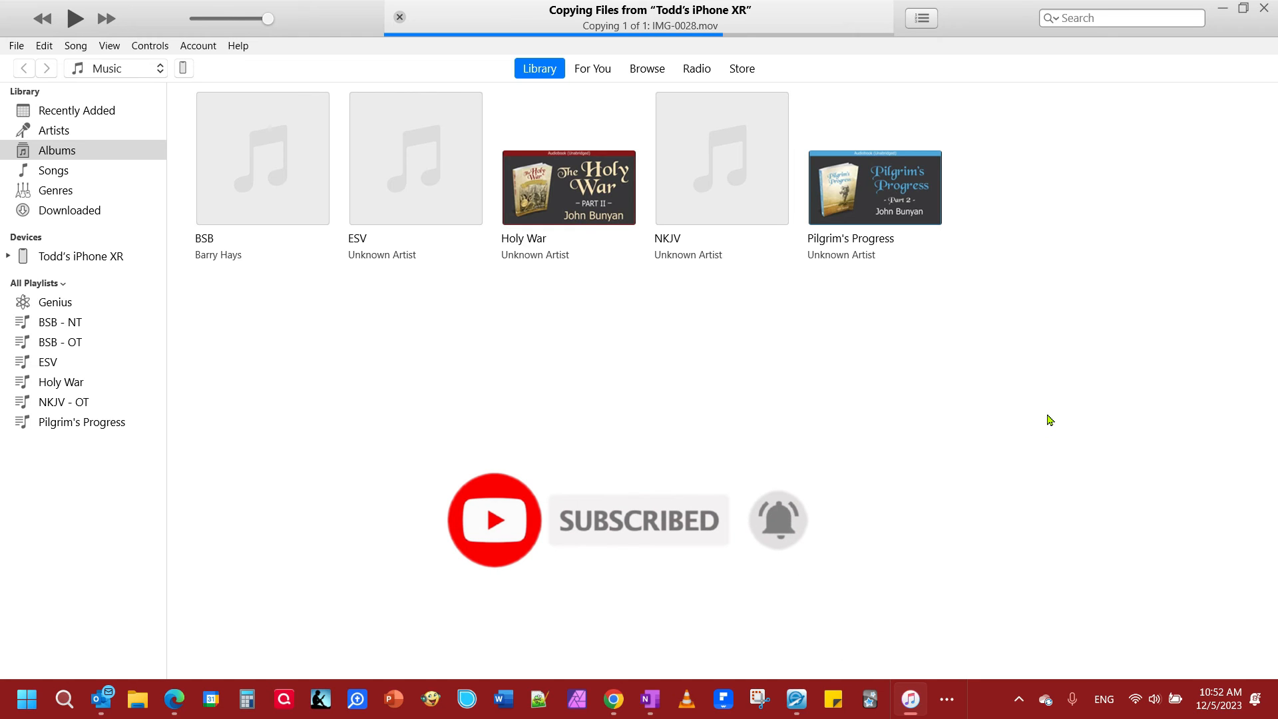
pyautogui.moveTo(1107, 291)
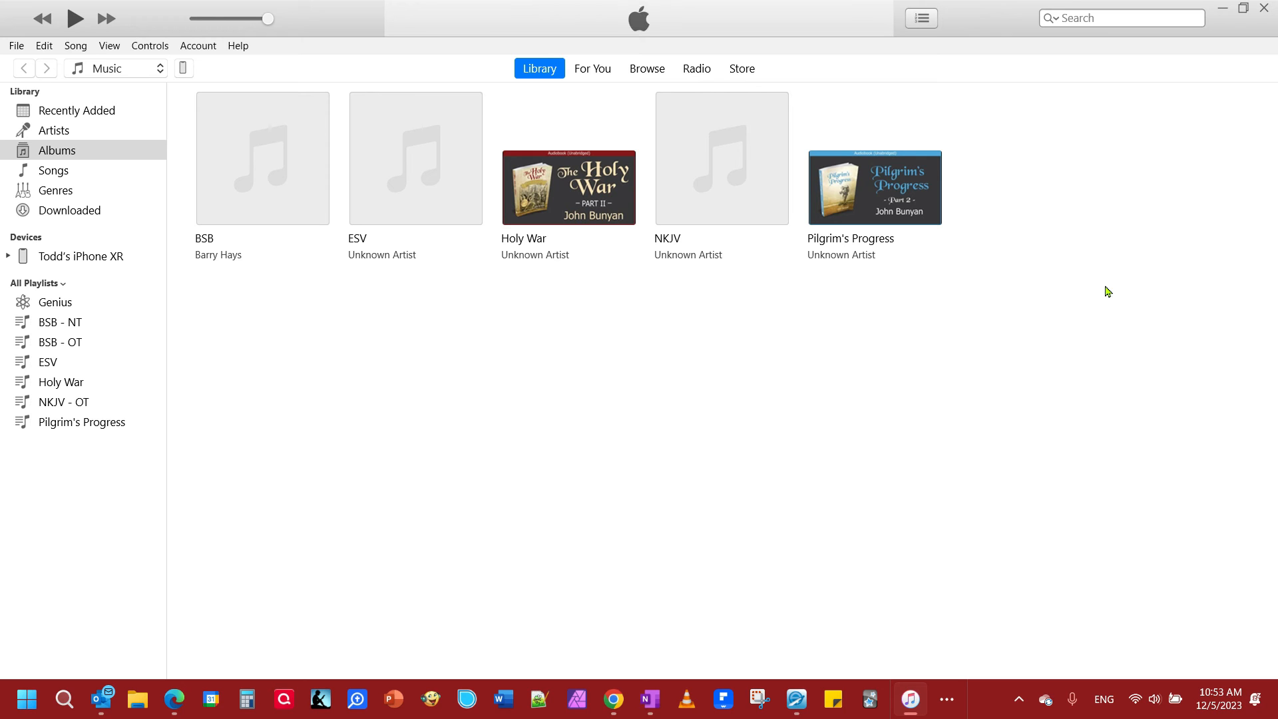
pyautogui.moveTo(1074, 278)
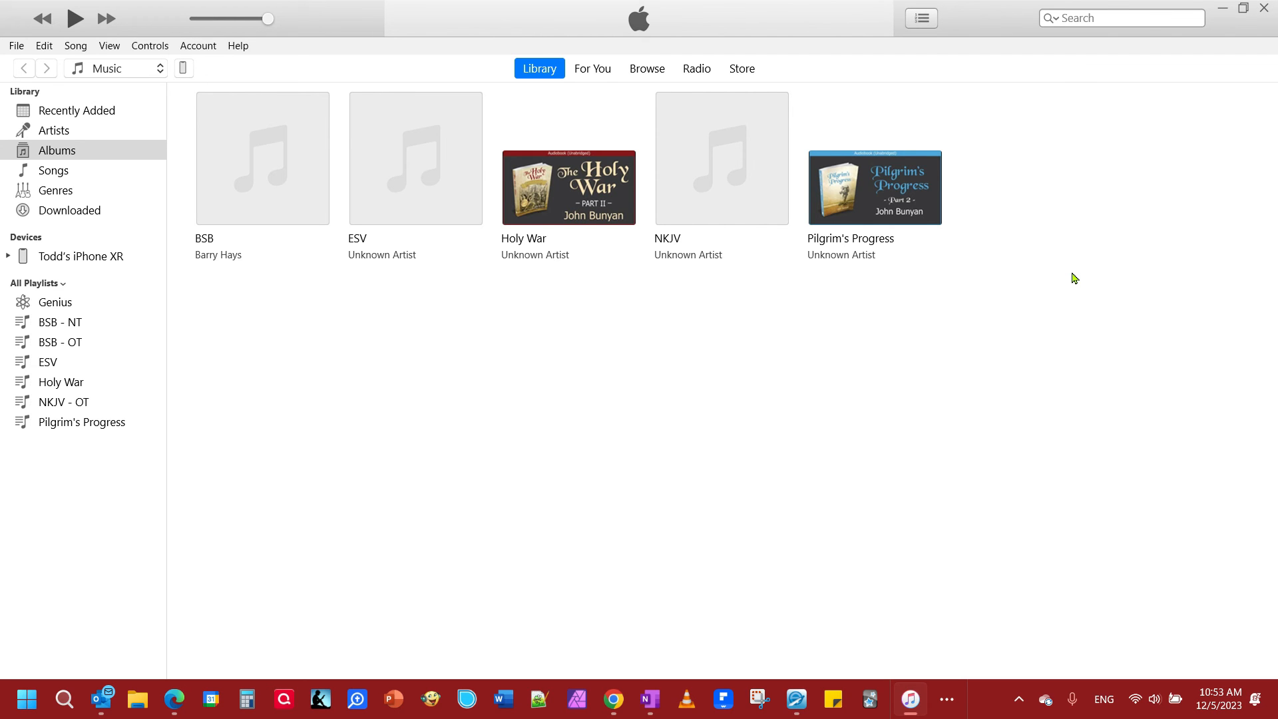
pyautogui.moveTo(1222, 7)
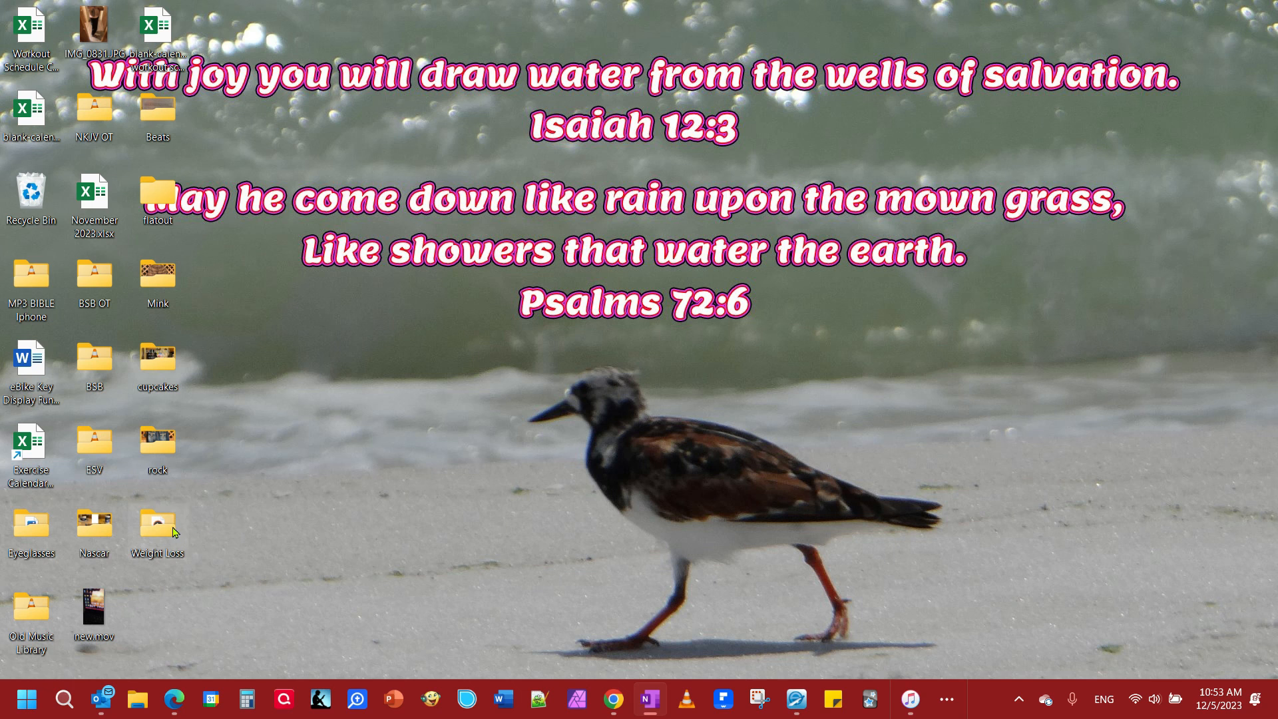
# Step: Confirm IMG-0028.mov sits in the desktop Weight Loss folder, then close the window
pyautogui.doubleClick(157, 525)
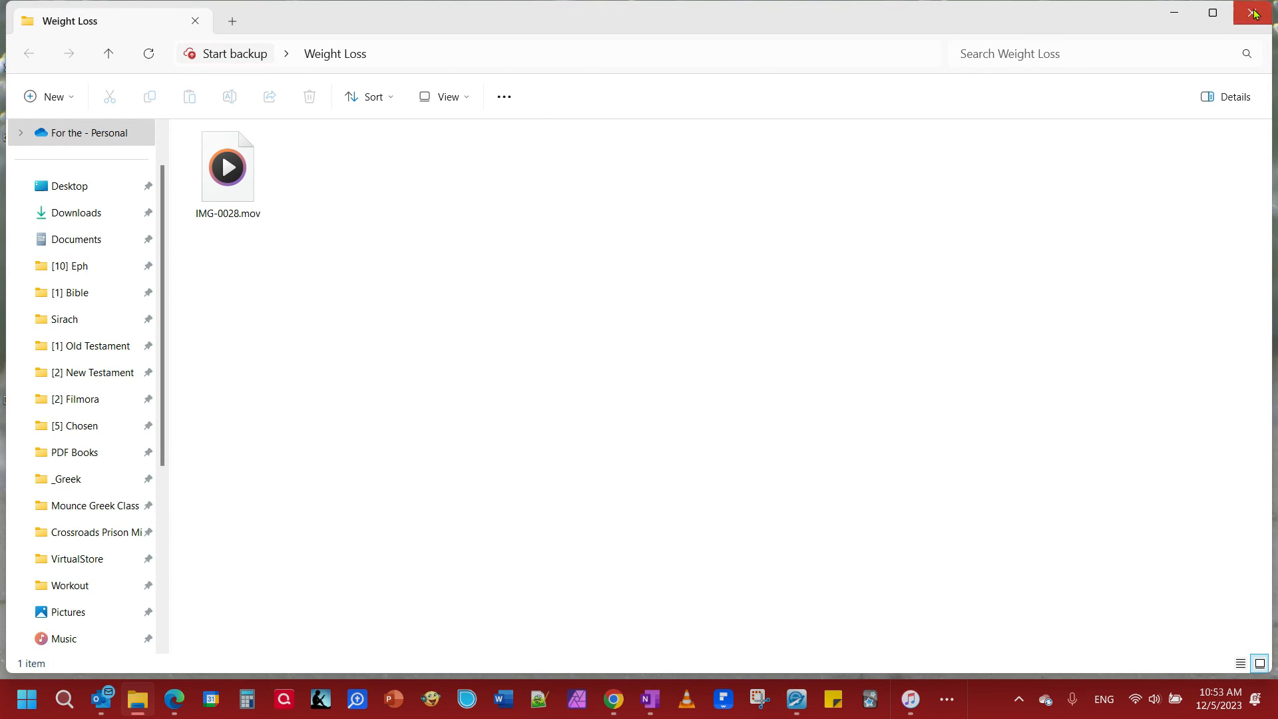
pyautogui.click(1253, 13)
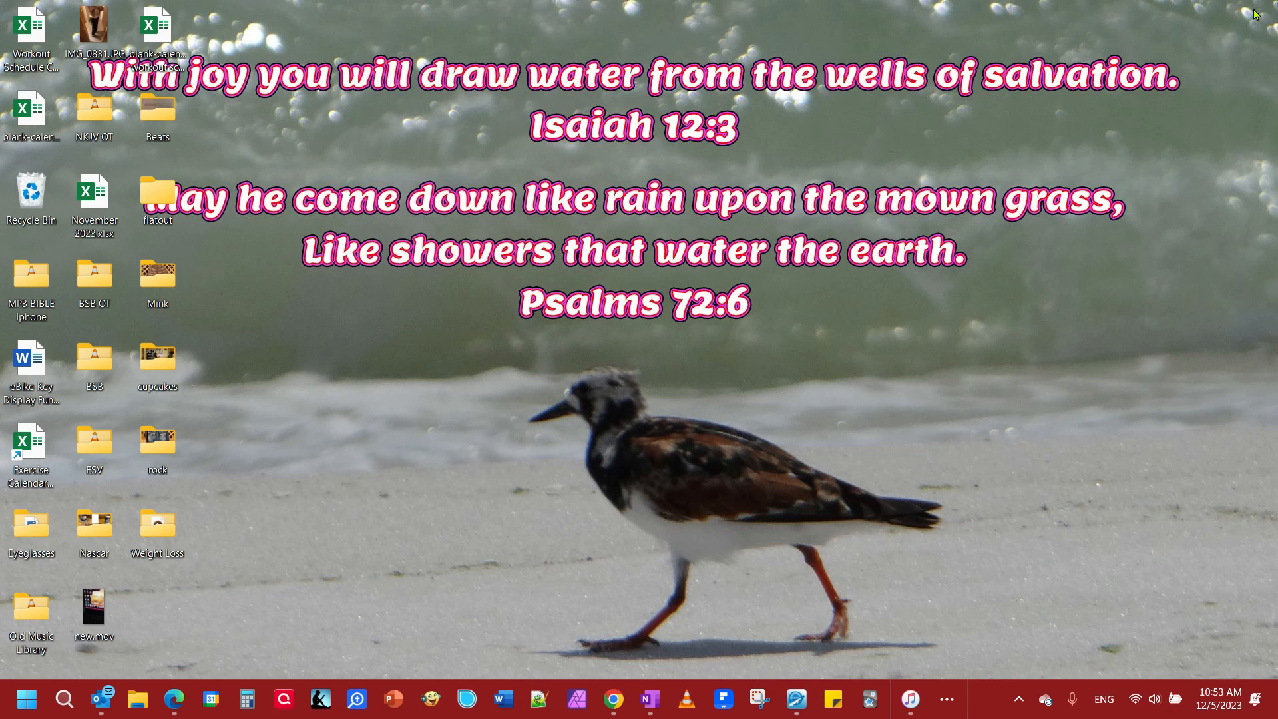